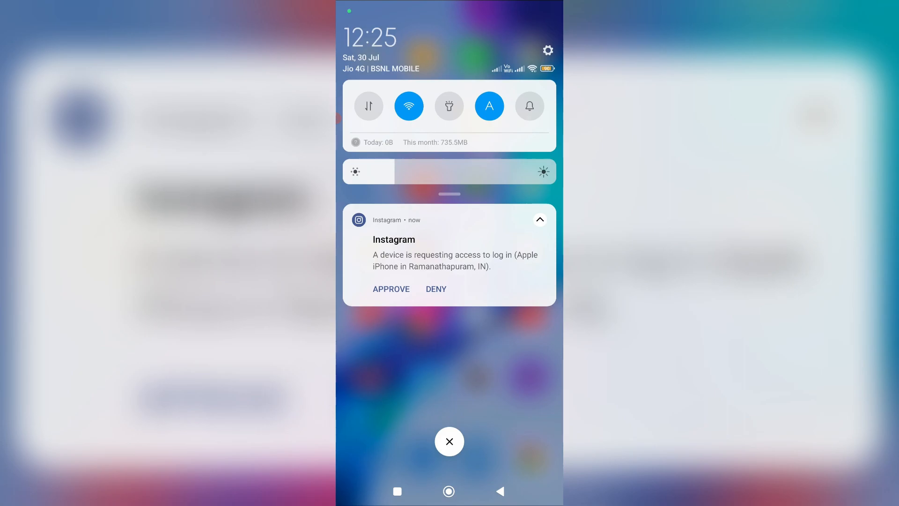
# Step: Dismiss the Instagram login-approval notification and go to Instagram's Security page
pyautogui.click(450, 252)
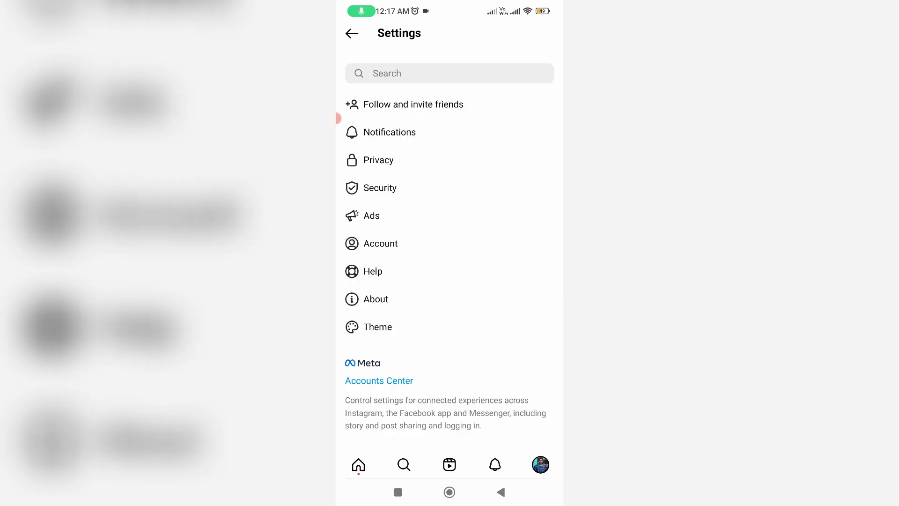
pyautogui.click(380, 187)
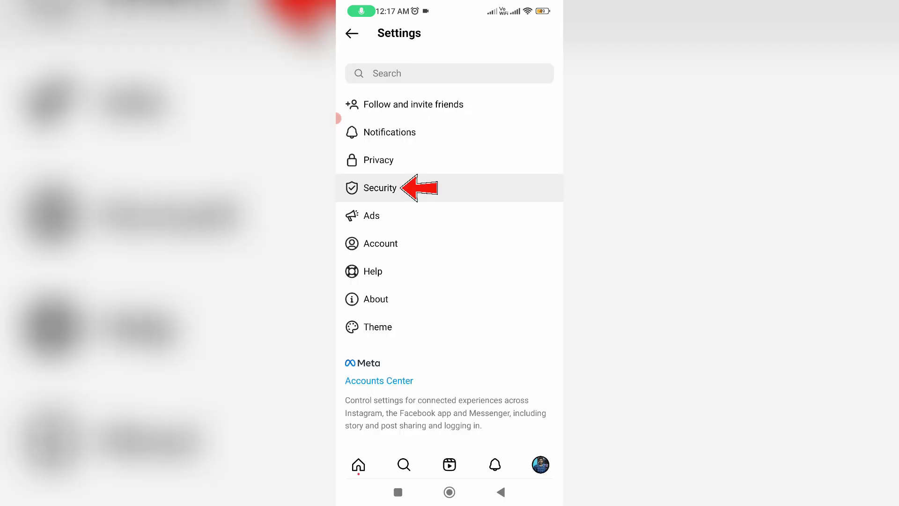
pyautogui.click(380, 187)
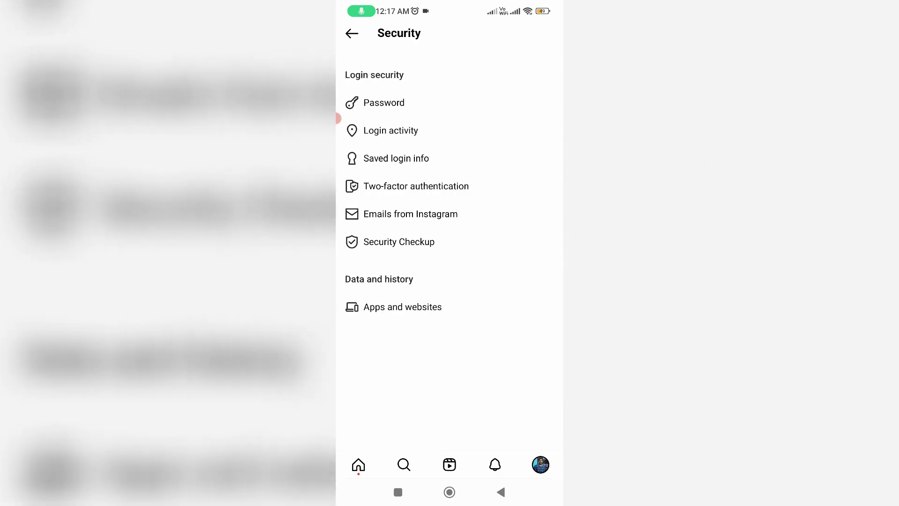
pyautogui.click(415, 186)
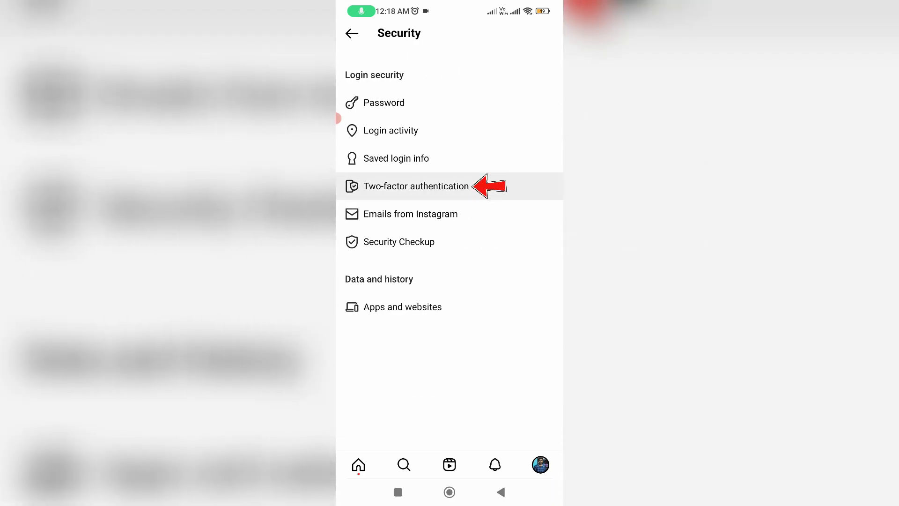
# Step: Open Two-factor authentication, then the Text message option marked On
pyautogui.click(416, 186)
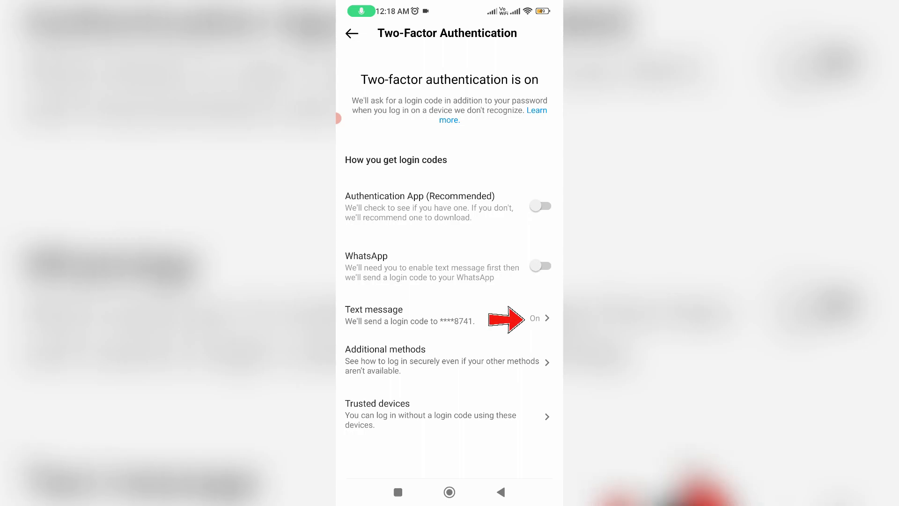
pyautogui.click(447, 316)
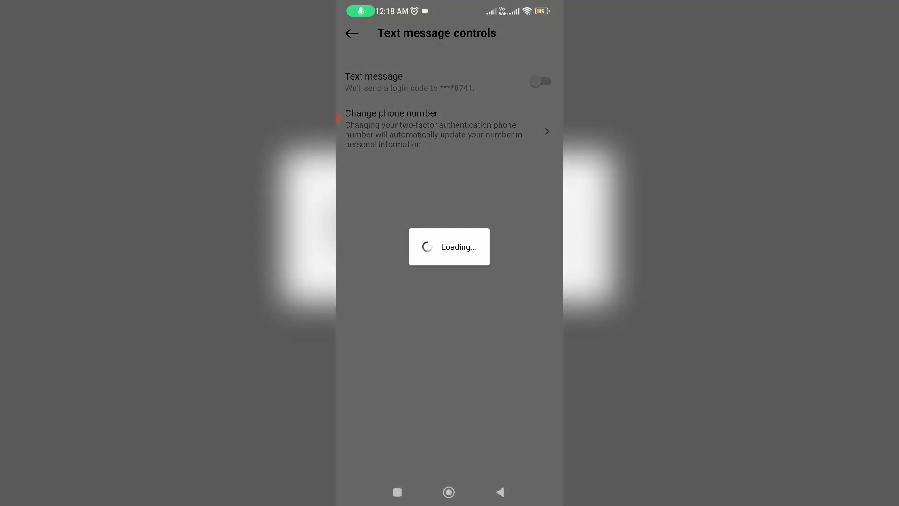